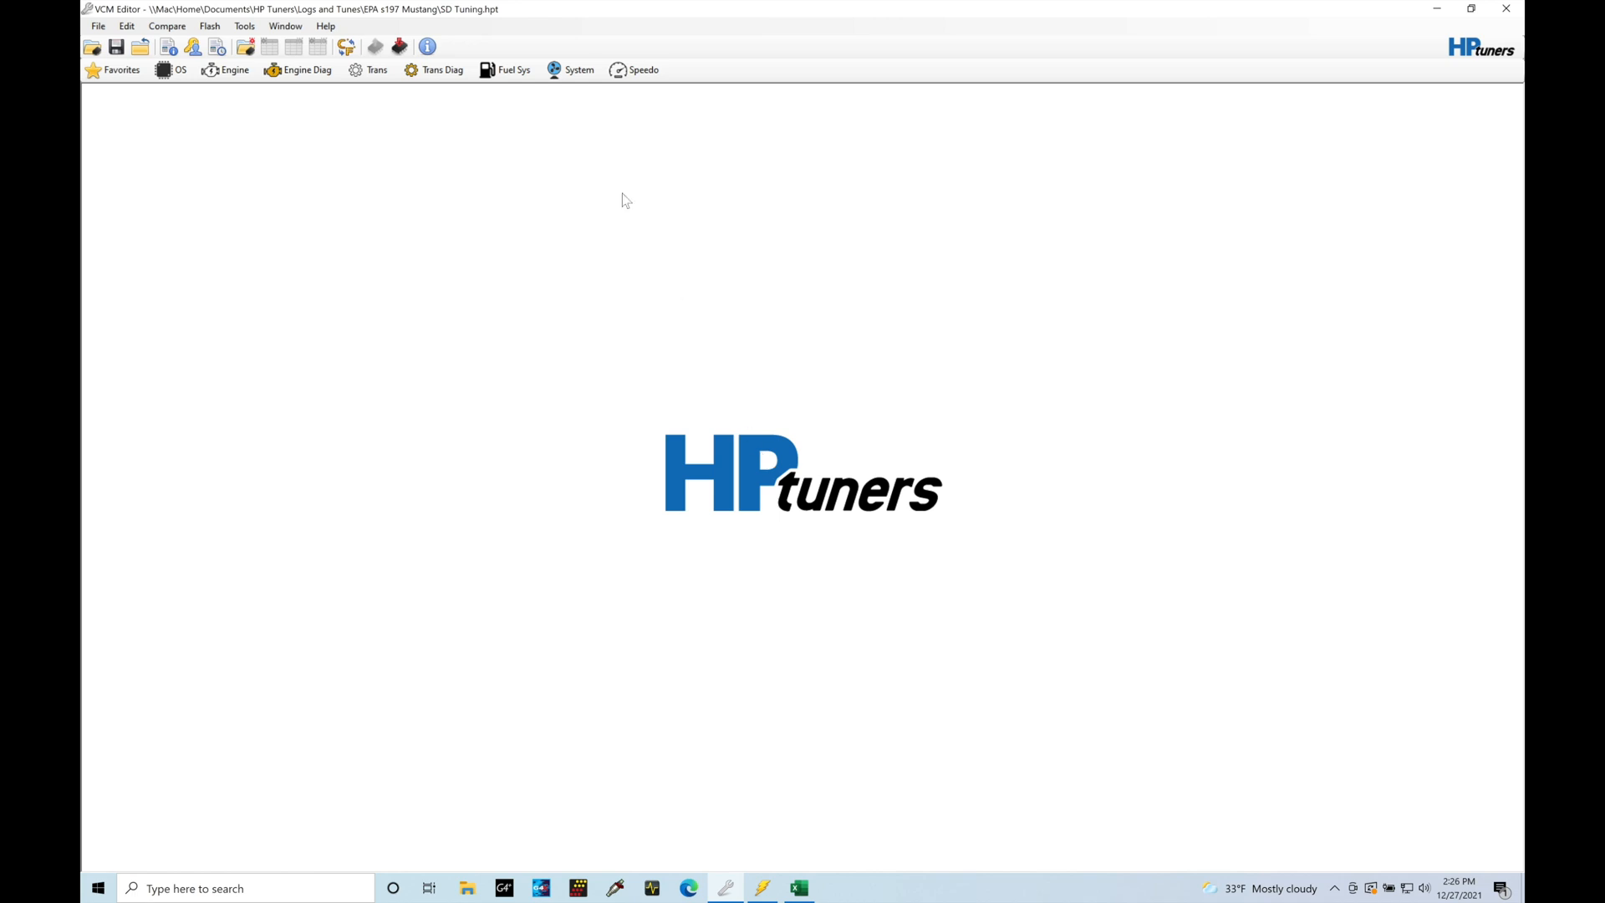
pyautogui.moveTo(466, 28)
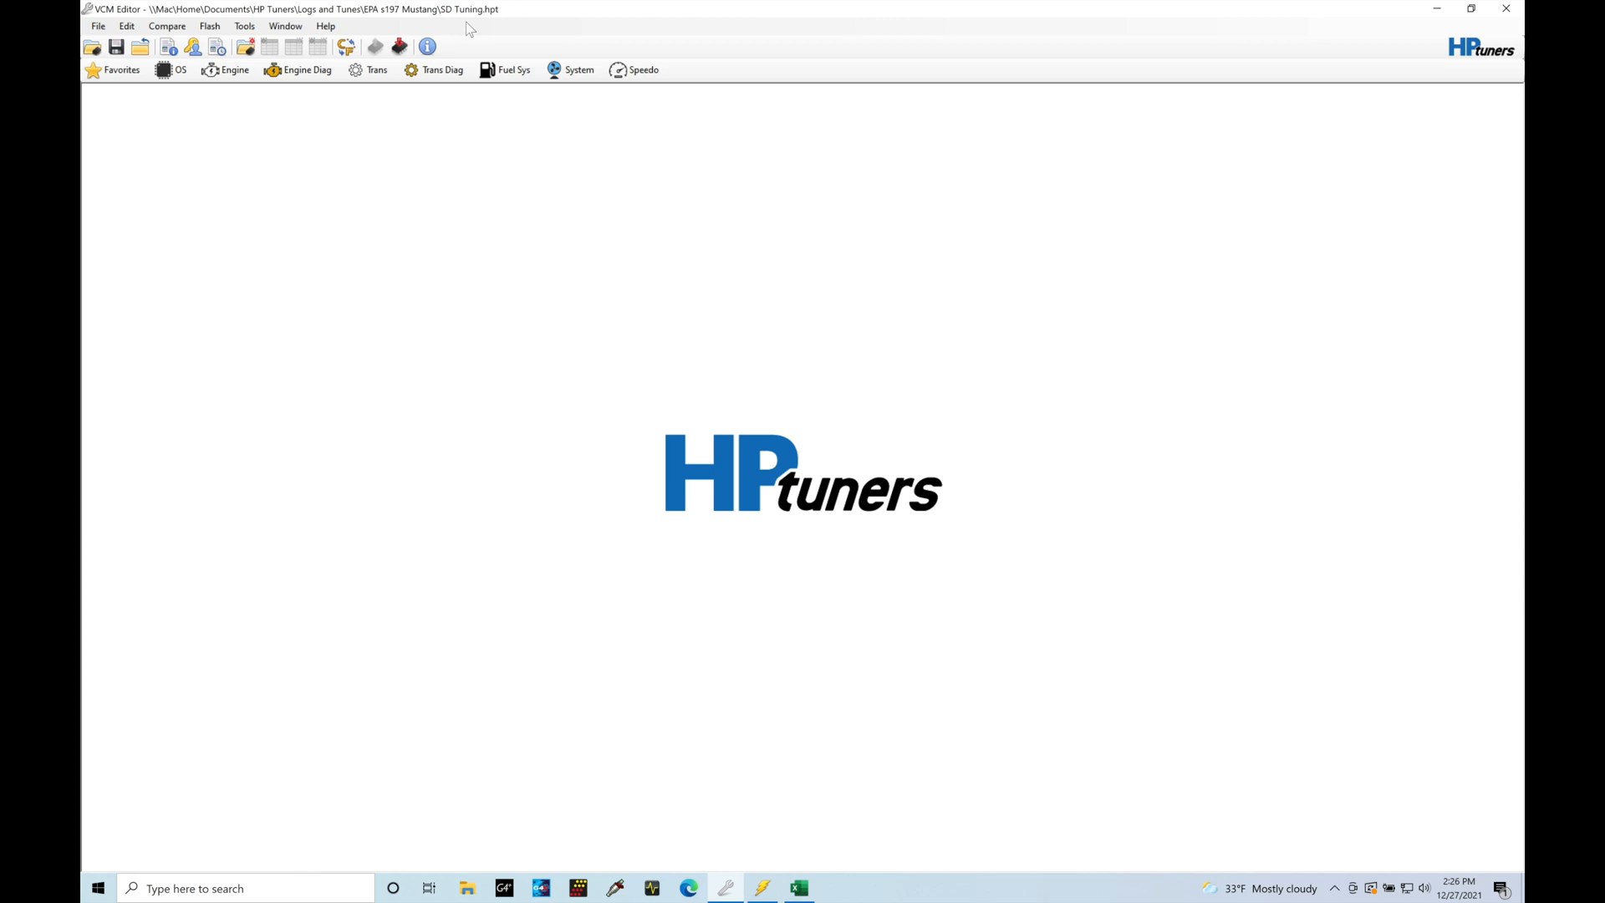
pyautogui.moveTo(446, 254)
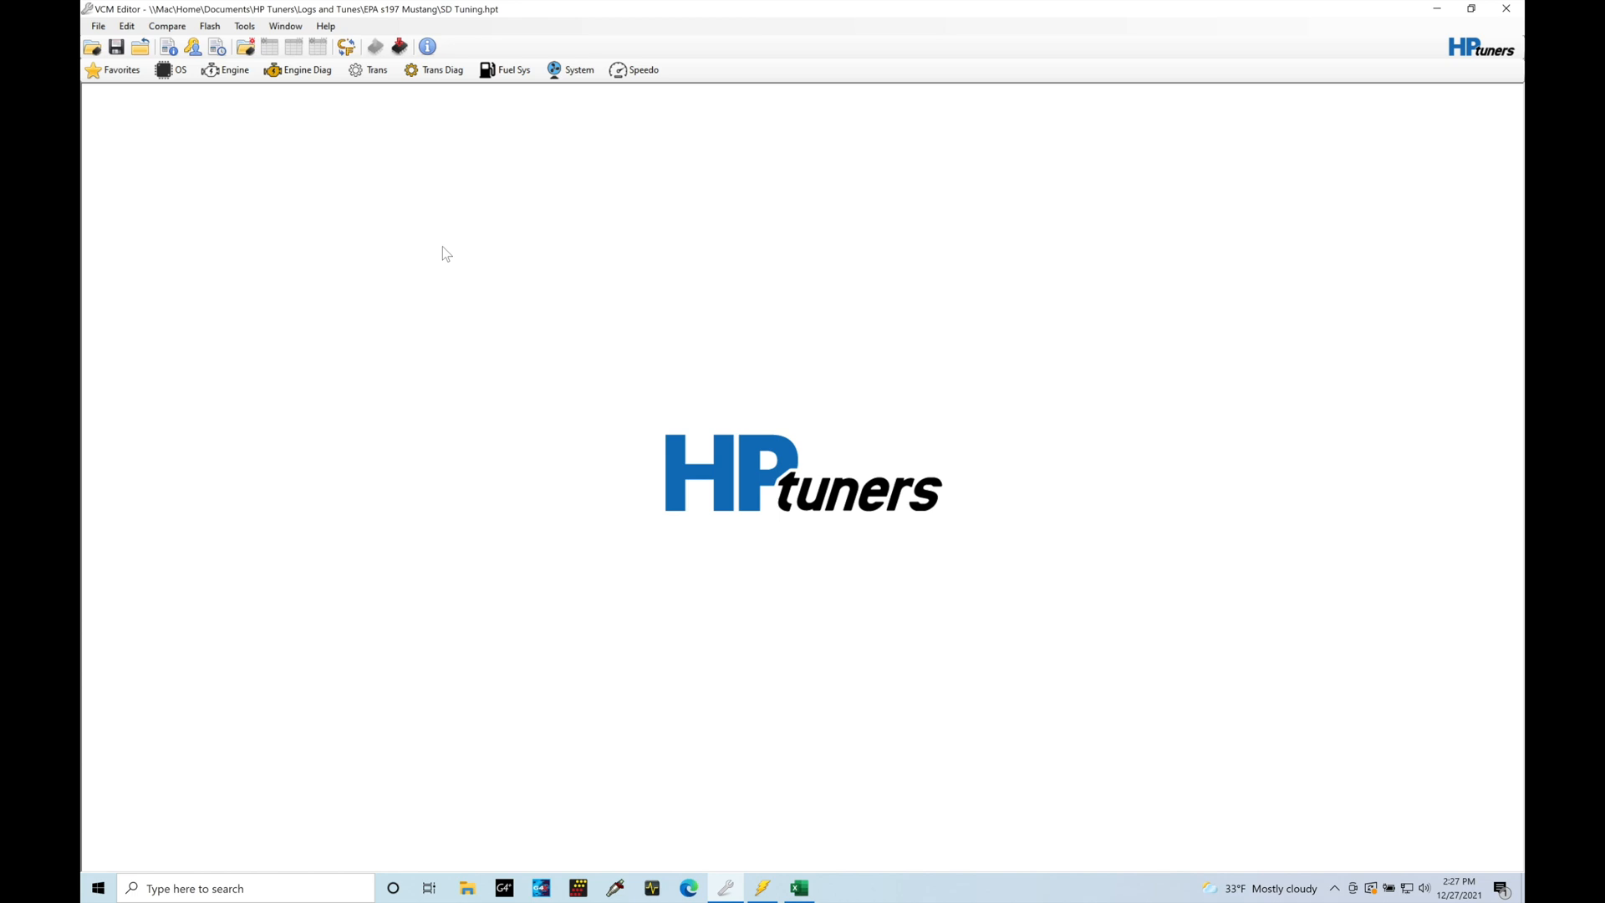
pyautogui.moveTo(266, 138)
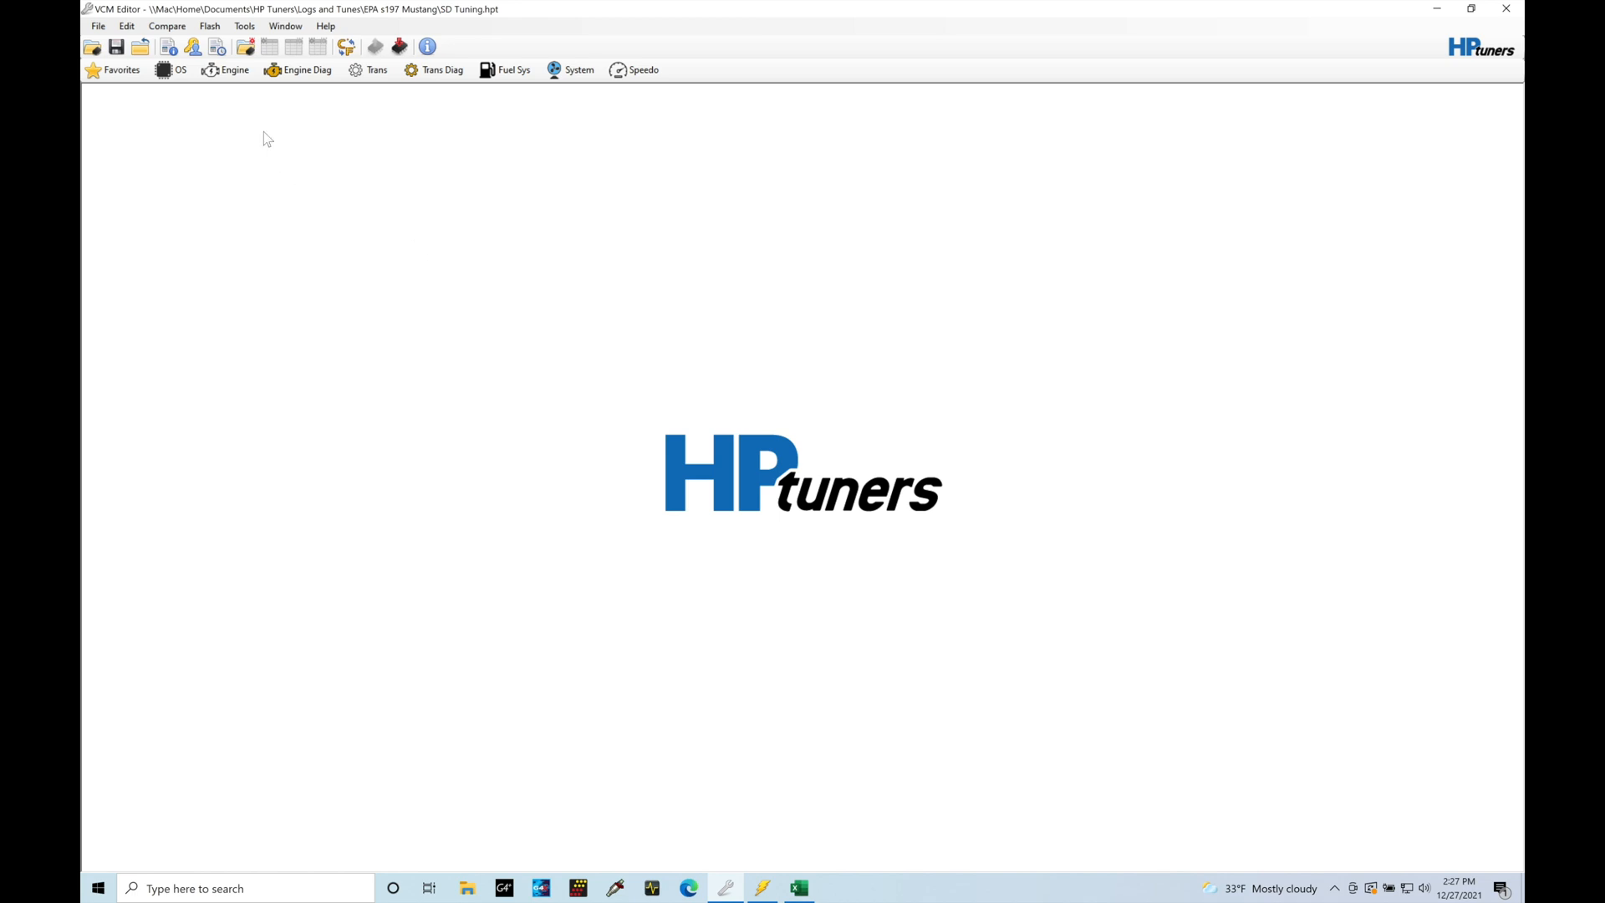
# Open the Engine calibration window on the Airflow tab's General settings.
pyautogui.click(228, 69)
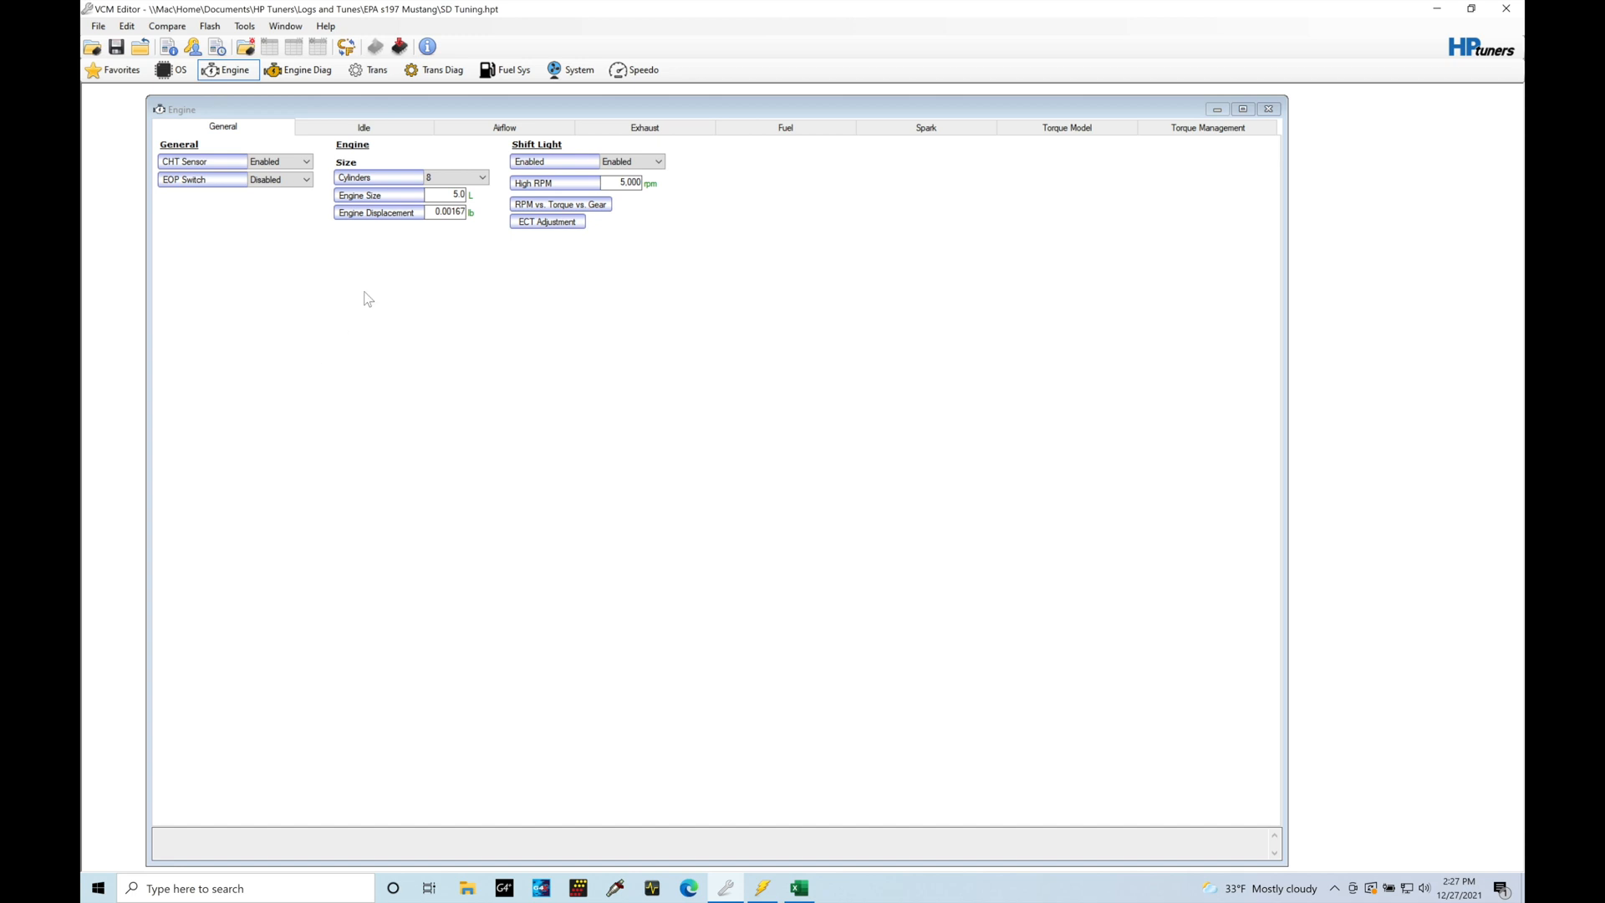
pyautogui.click(503, 127)
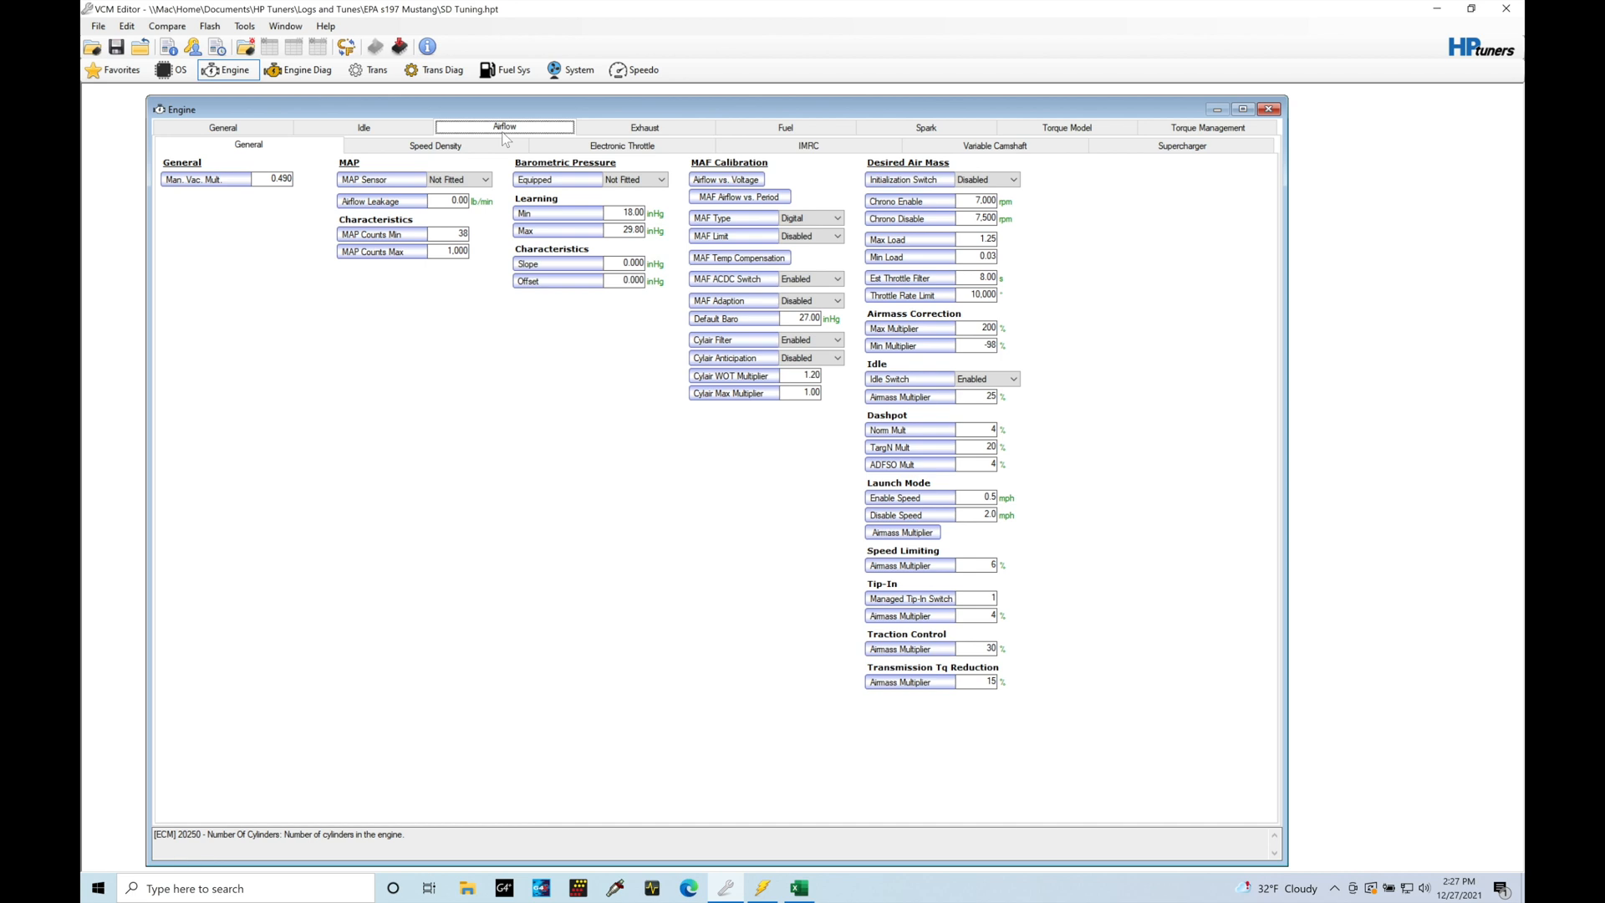
pyautogui.moveTo(518, 83)
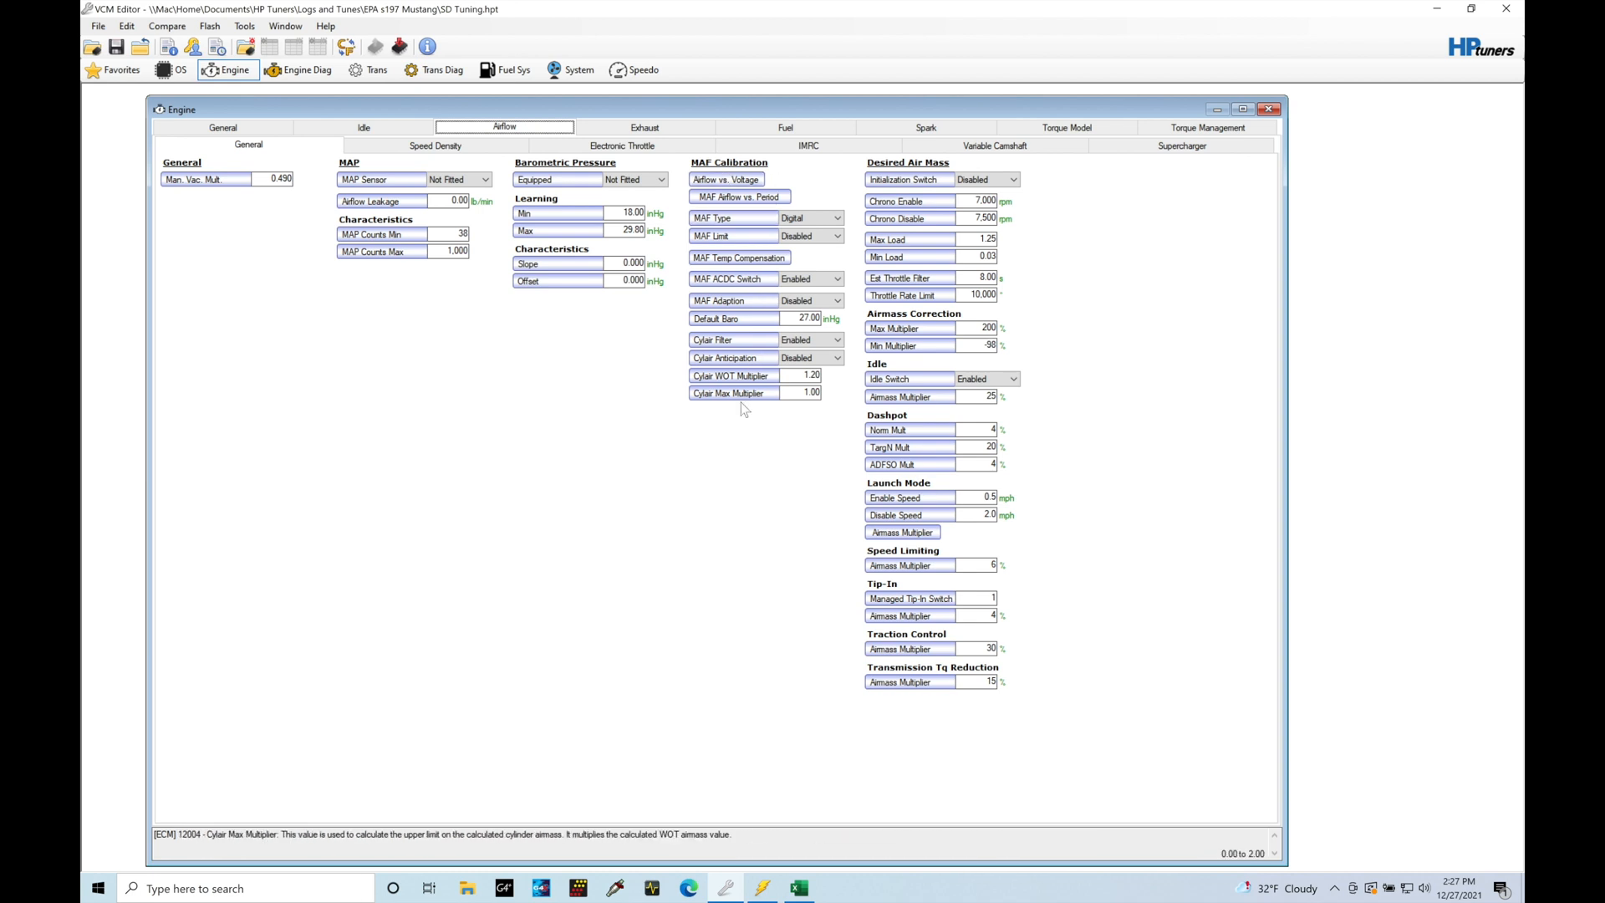
pyautogui.moveTo(752, 441)
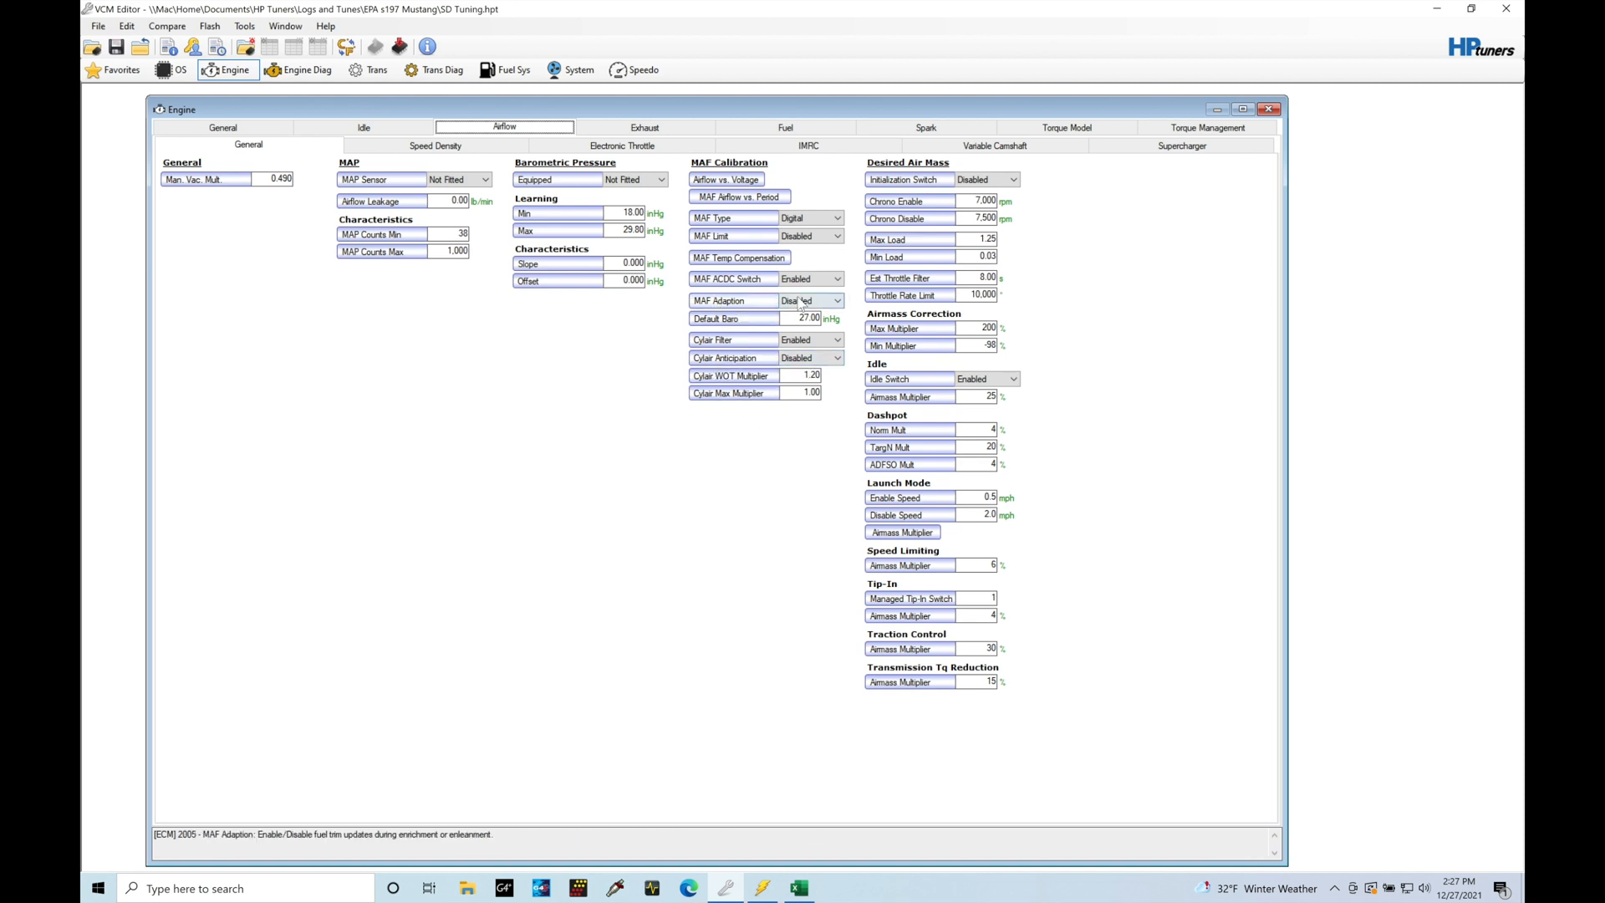
# Switch MAF Adaption, Cylair Anticipation and Desired Air Mass Initialization Switch to Enabled.
pyautogui.click(808, 300)
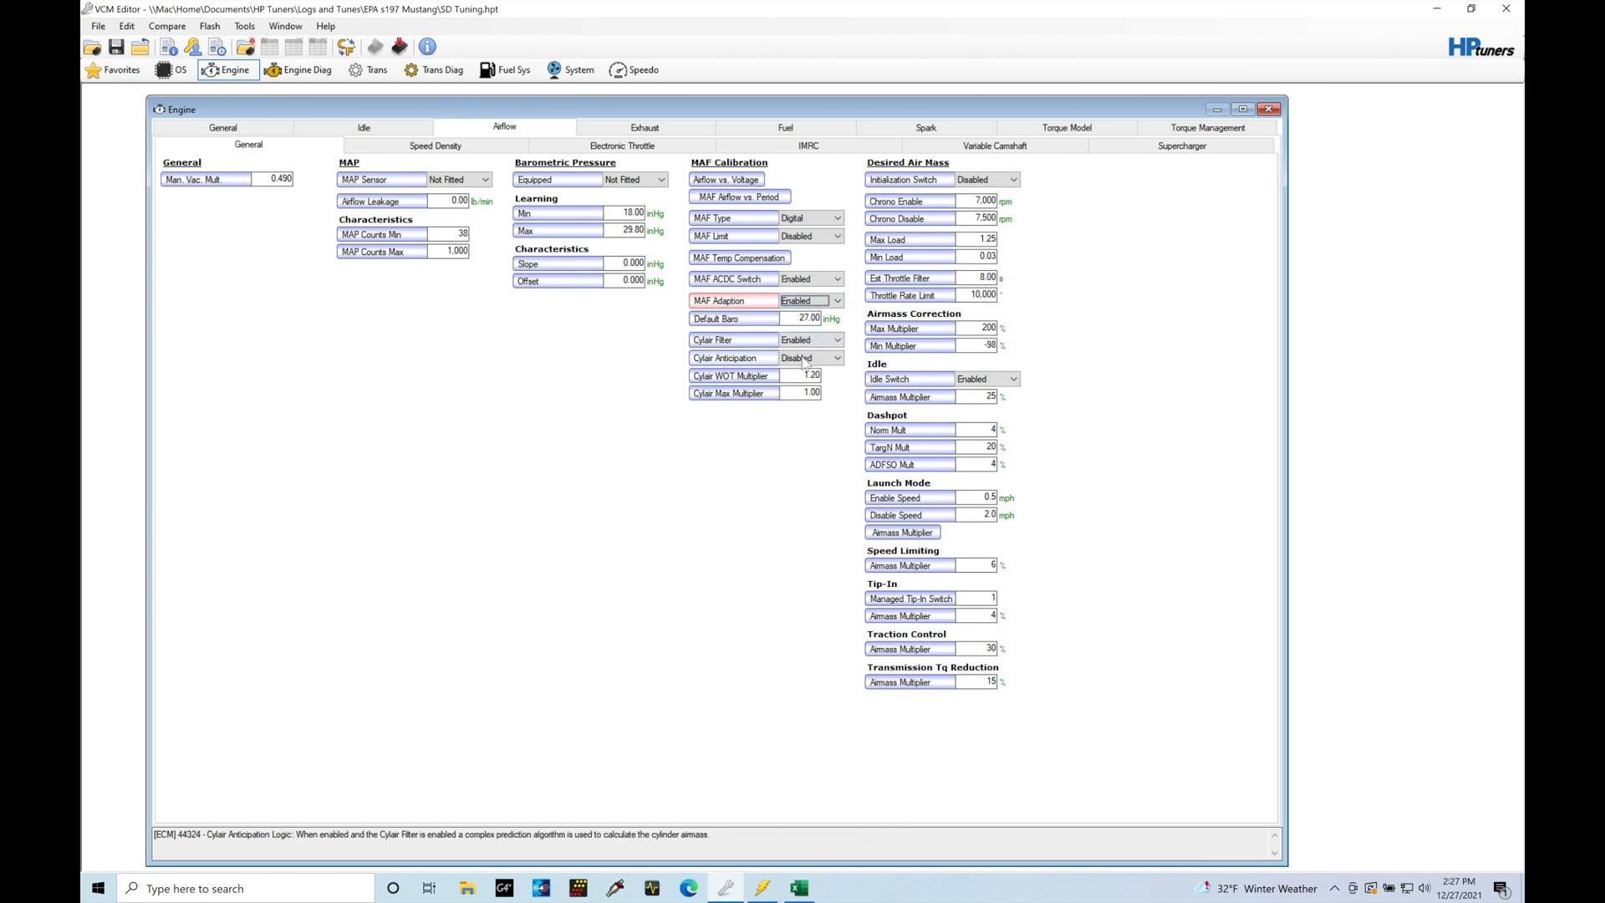
pyautogui.click(808, 357)
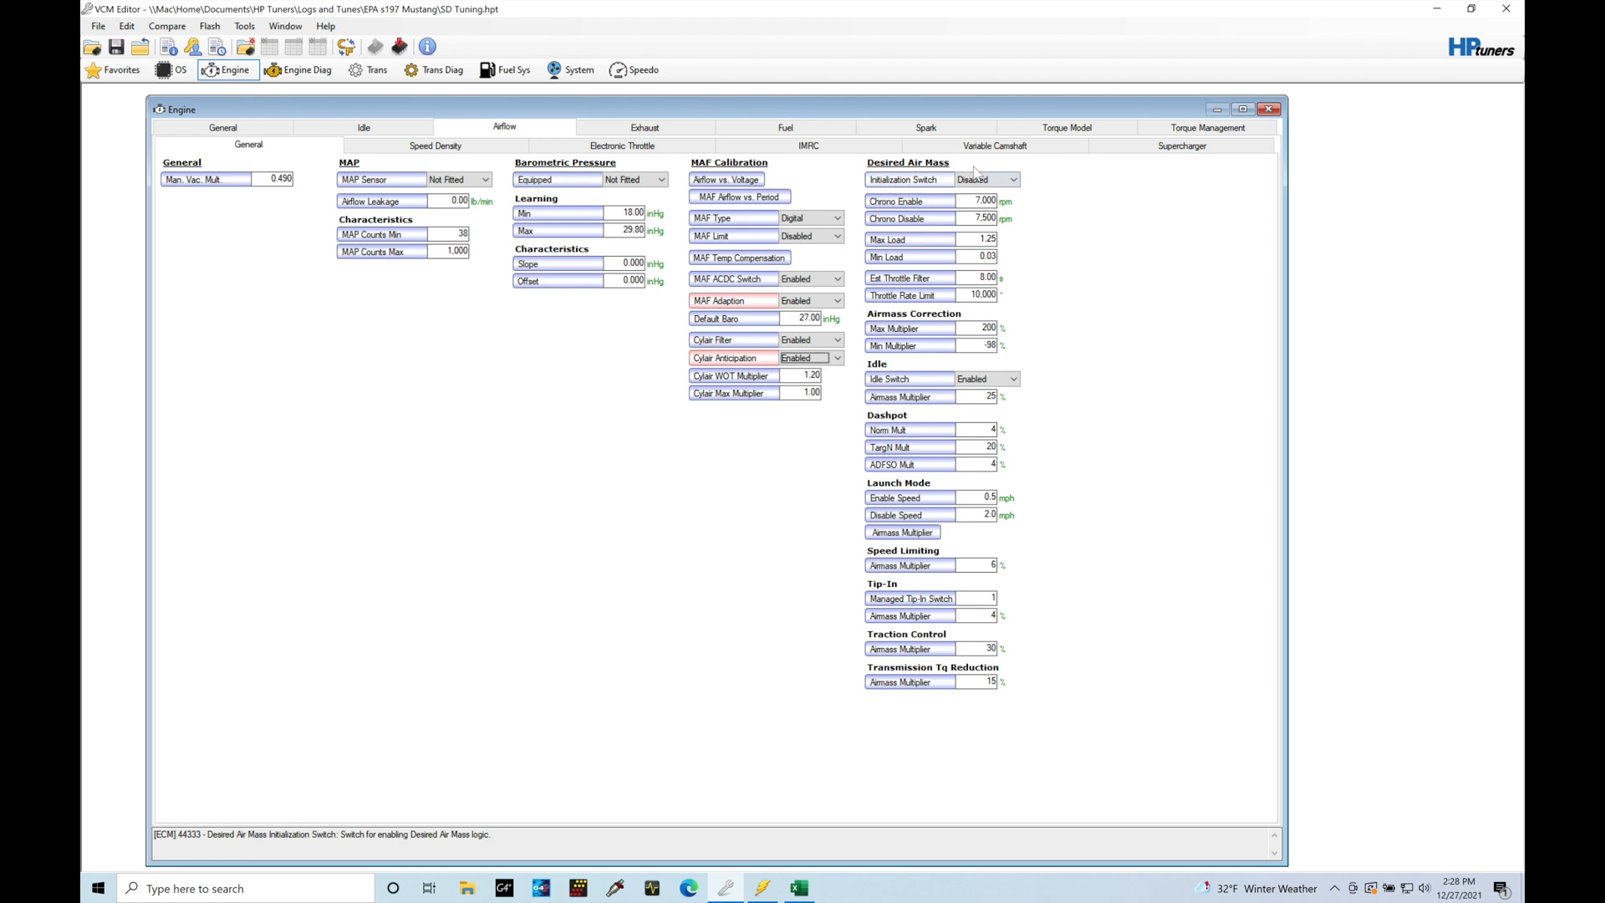
pyautogui.click(983, 179)
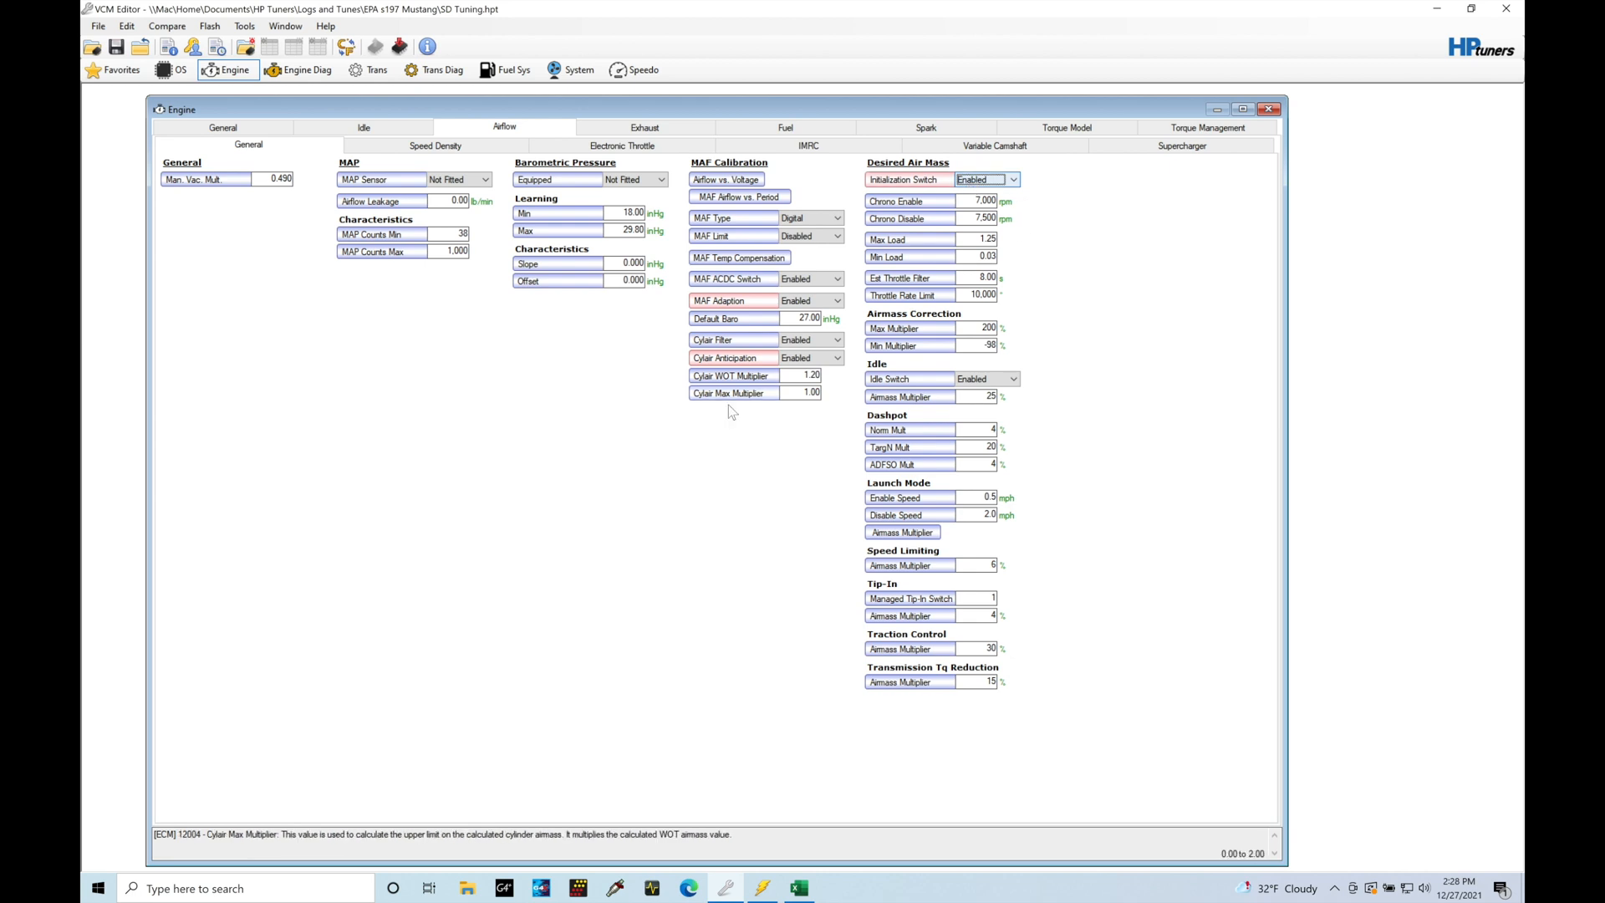
# Show the Electronic Throttle sub-tab under Airflow, keeping the airflow switches enabled.
pyautogui.click(808, 357)
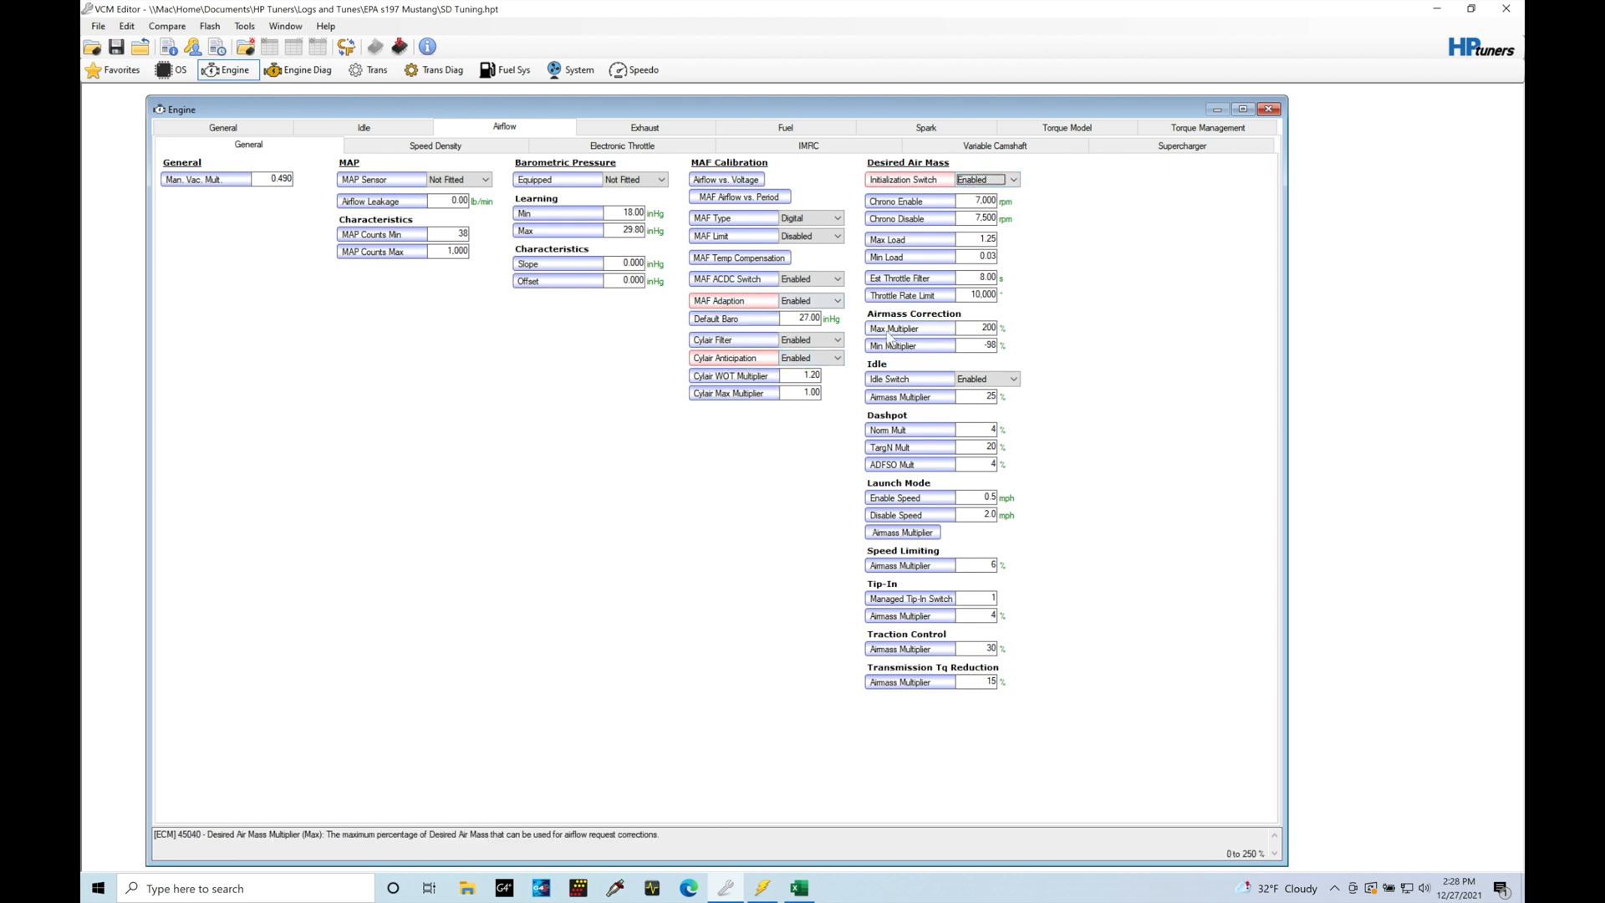
pyautogui.click(97, 26)
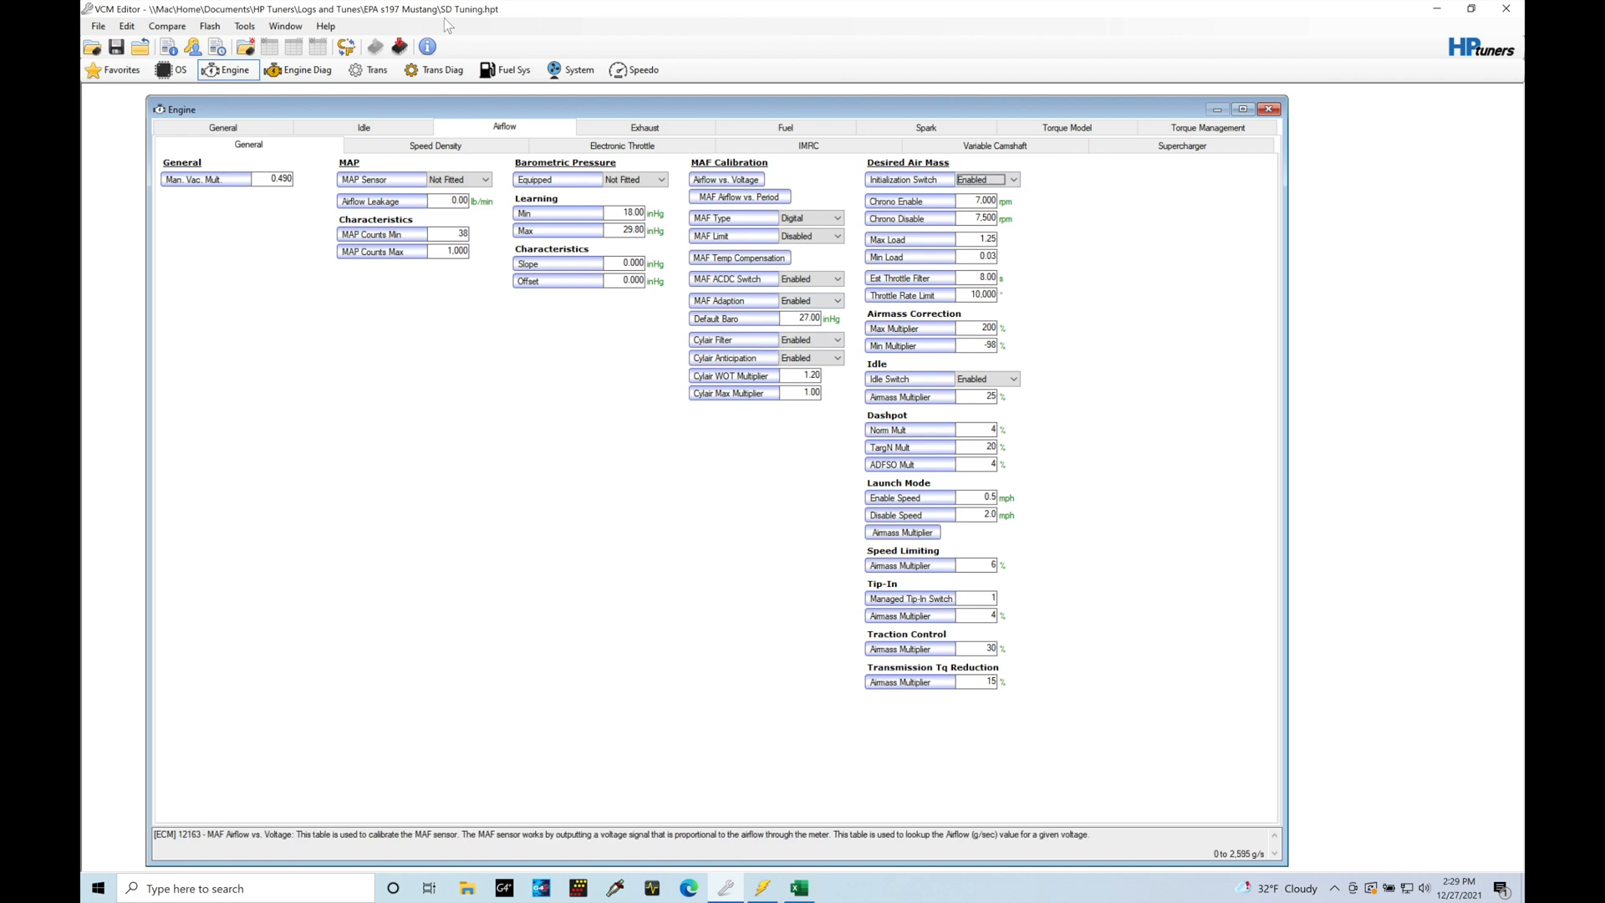
pyautogui.moveTo(625, 27)
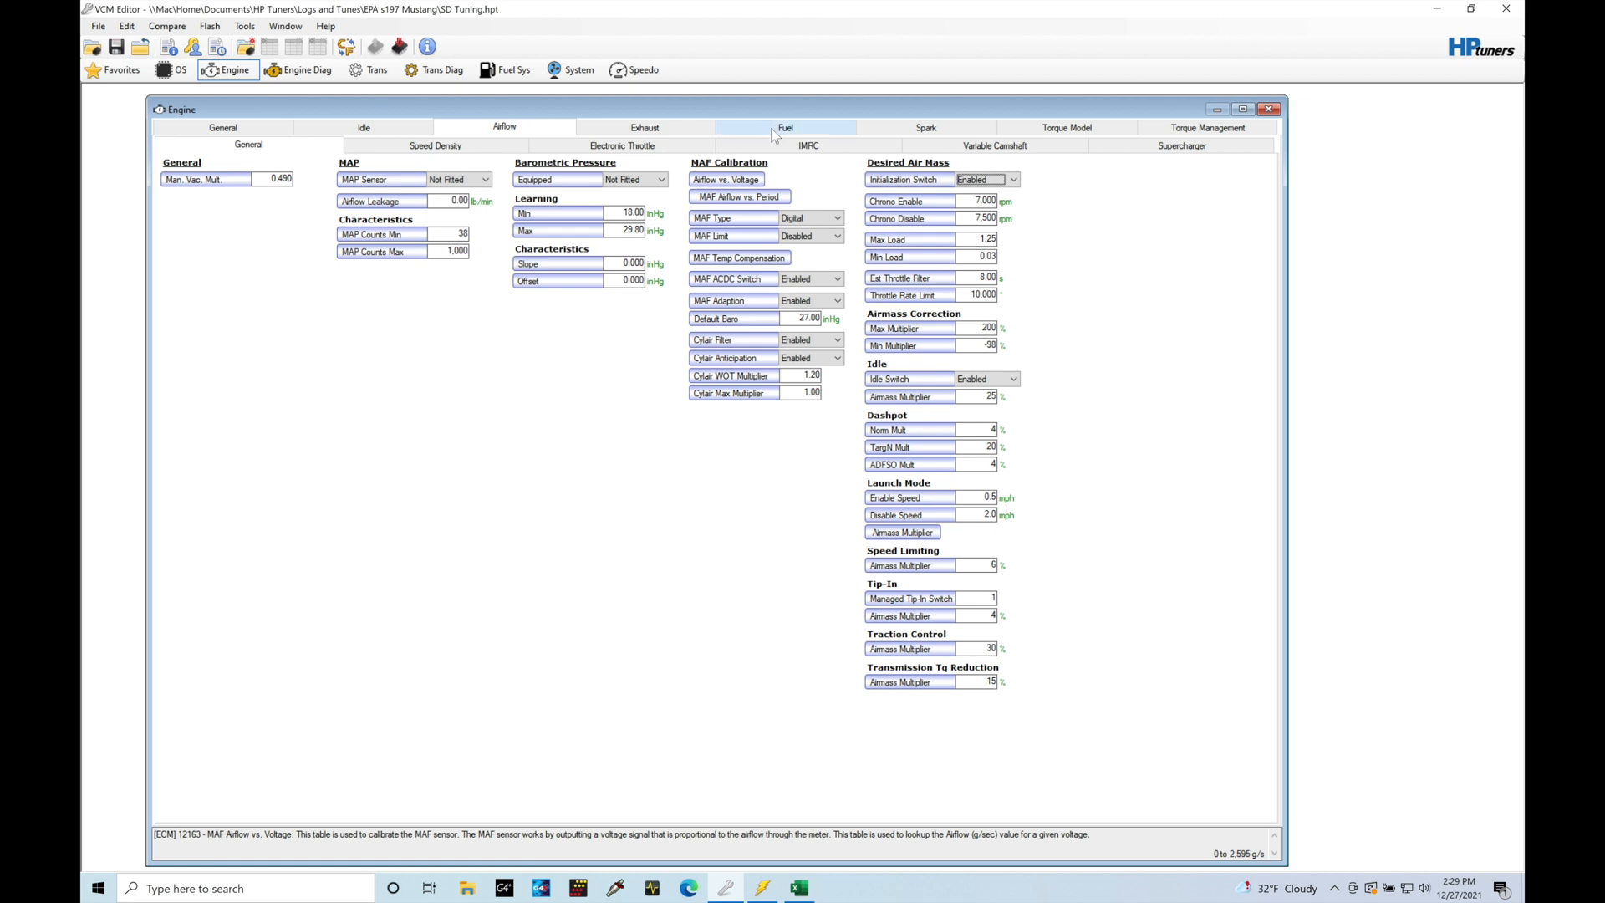
pyautogui.click(621, 146)
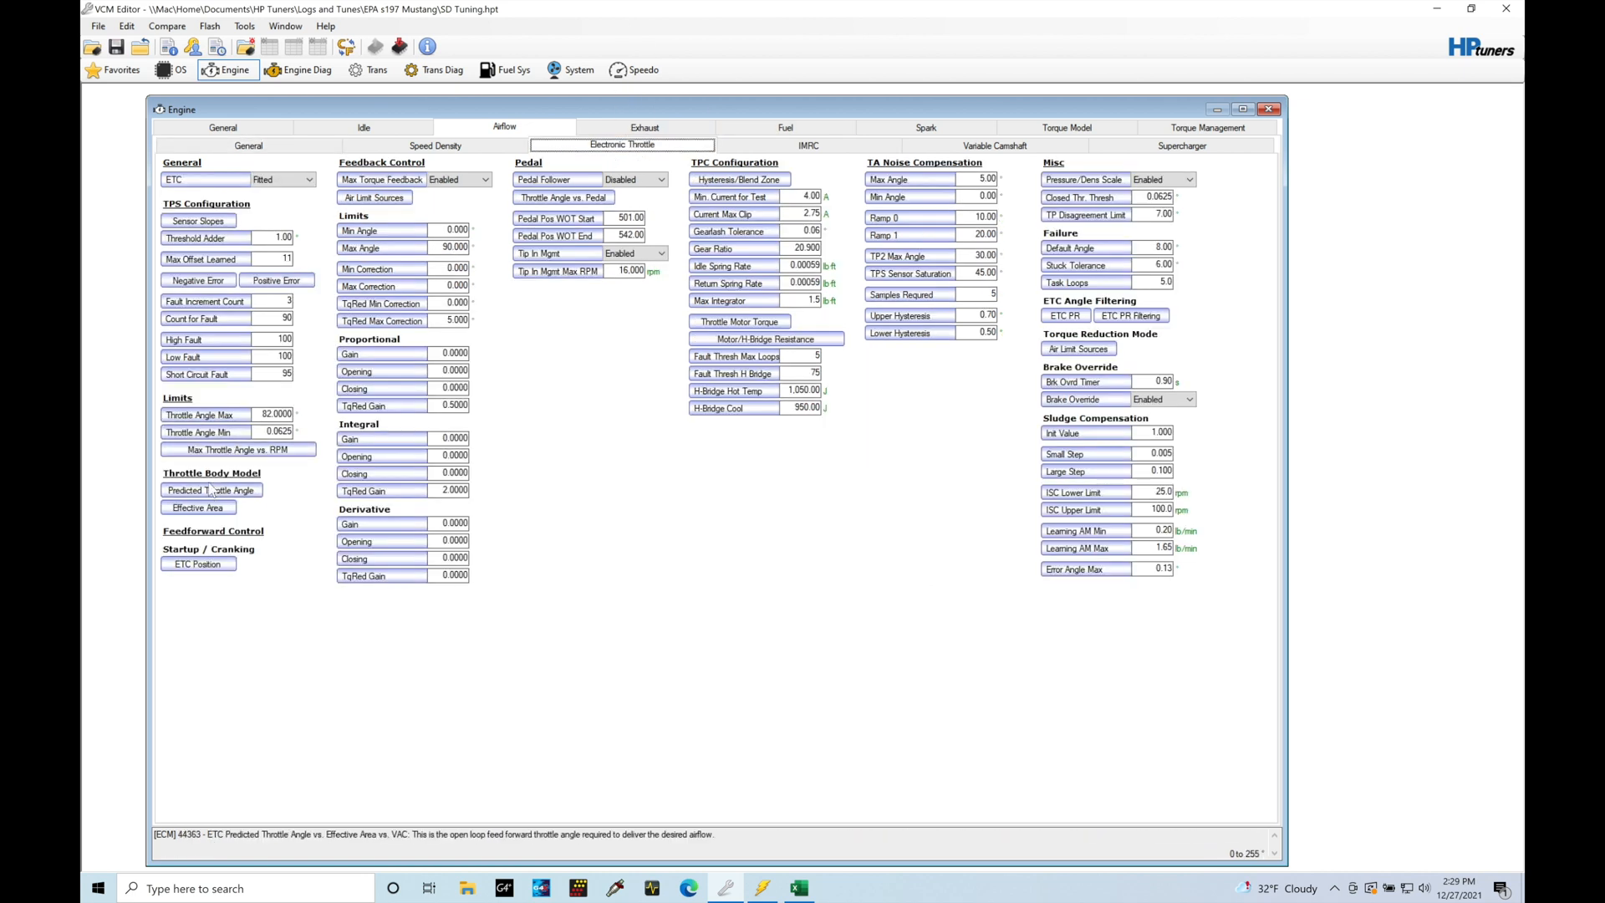
# Review the Electronic Throttle tables, then return to the Airflow General settings.
pyautogui.click(198, 506)
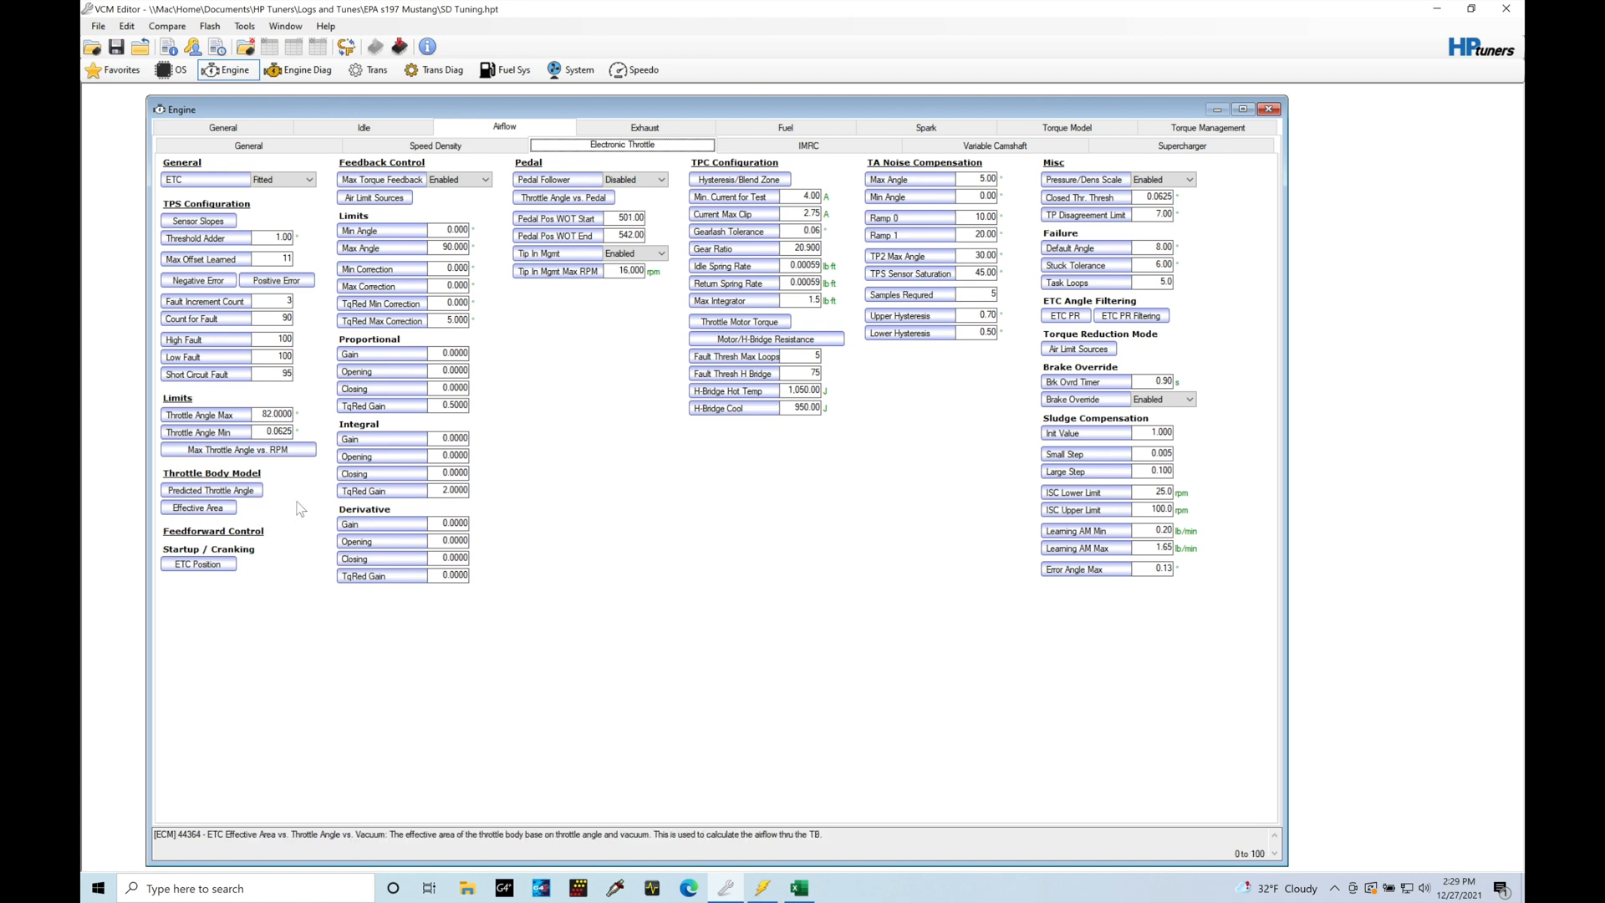
pyautogui.moveTo(302, 509)
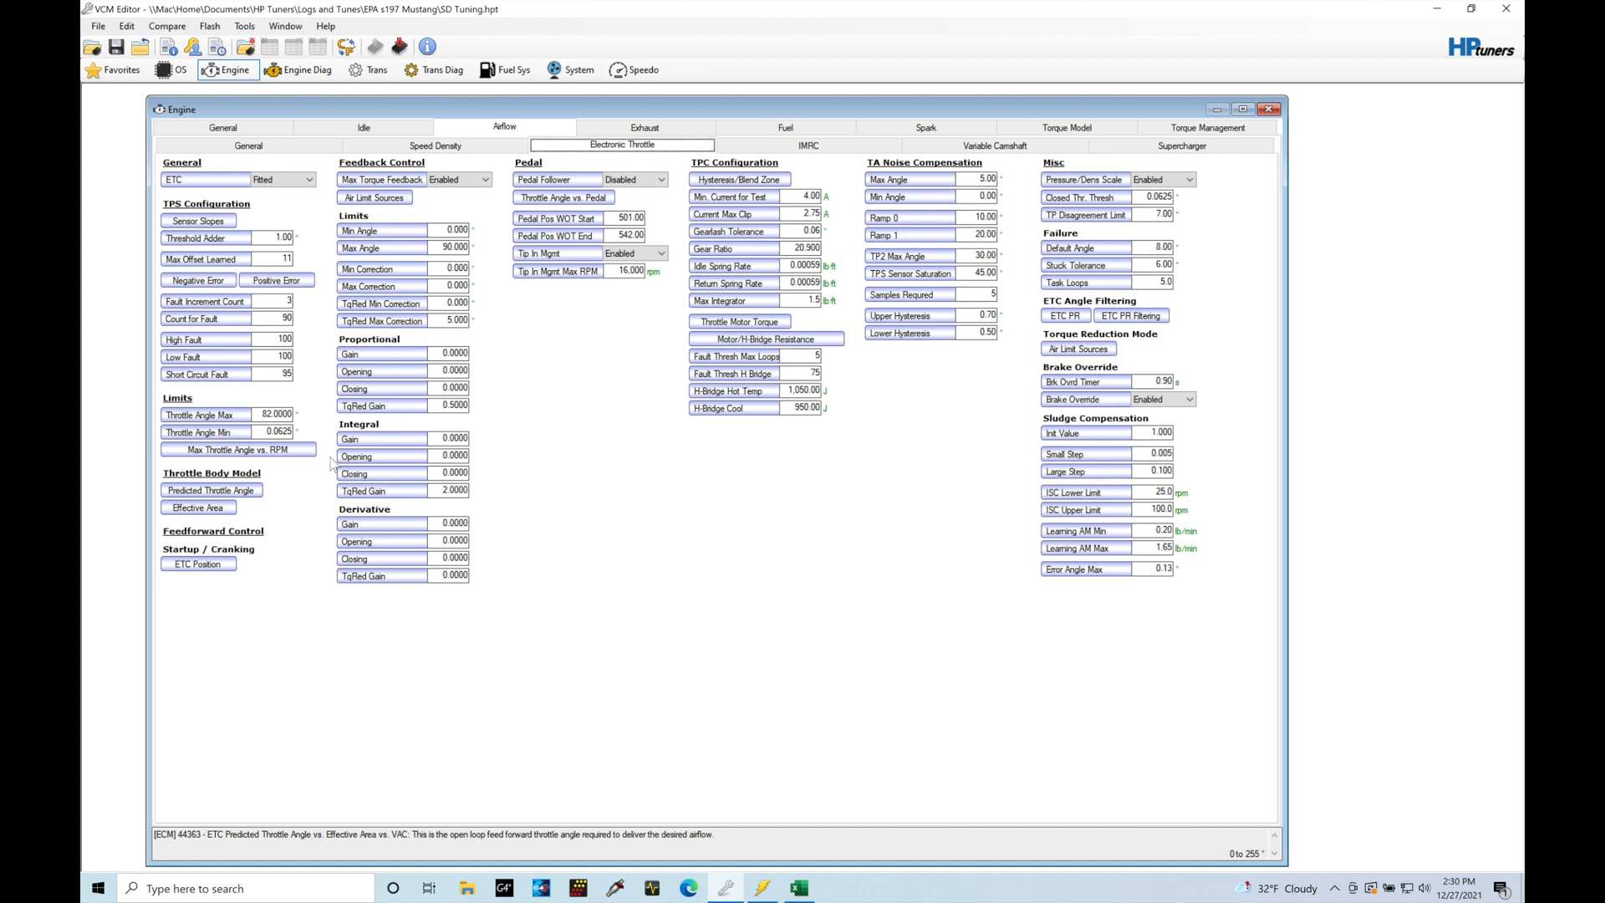
pyautogui.click(197, 507)
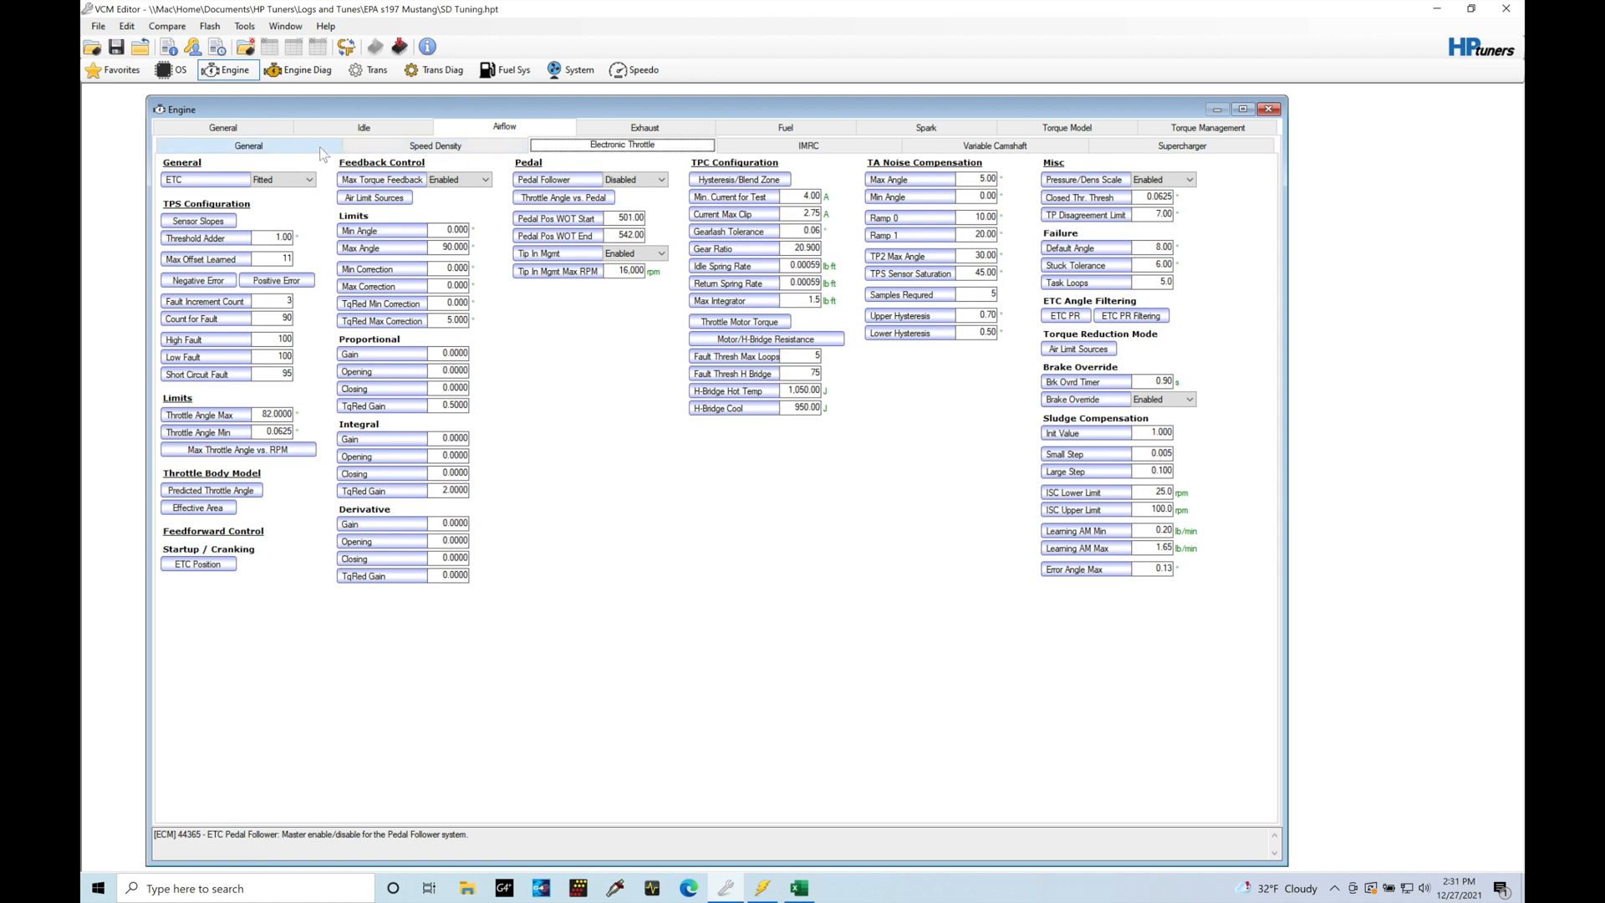
pyautogui.click(247, 144)
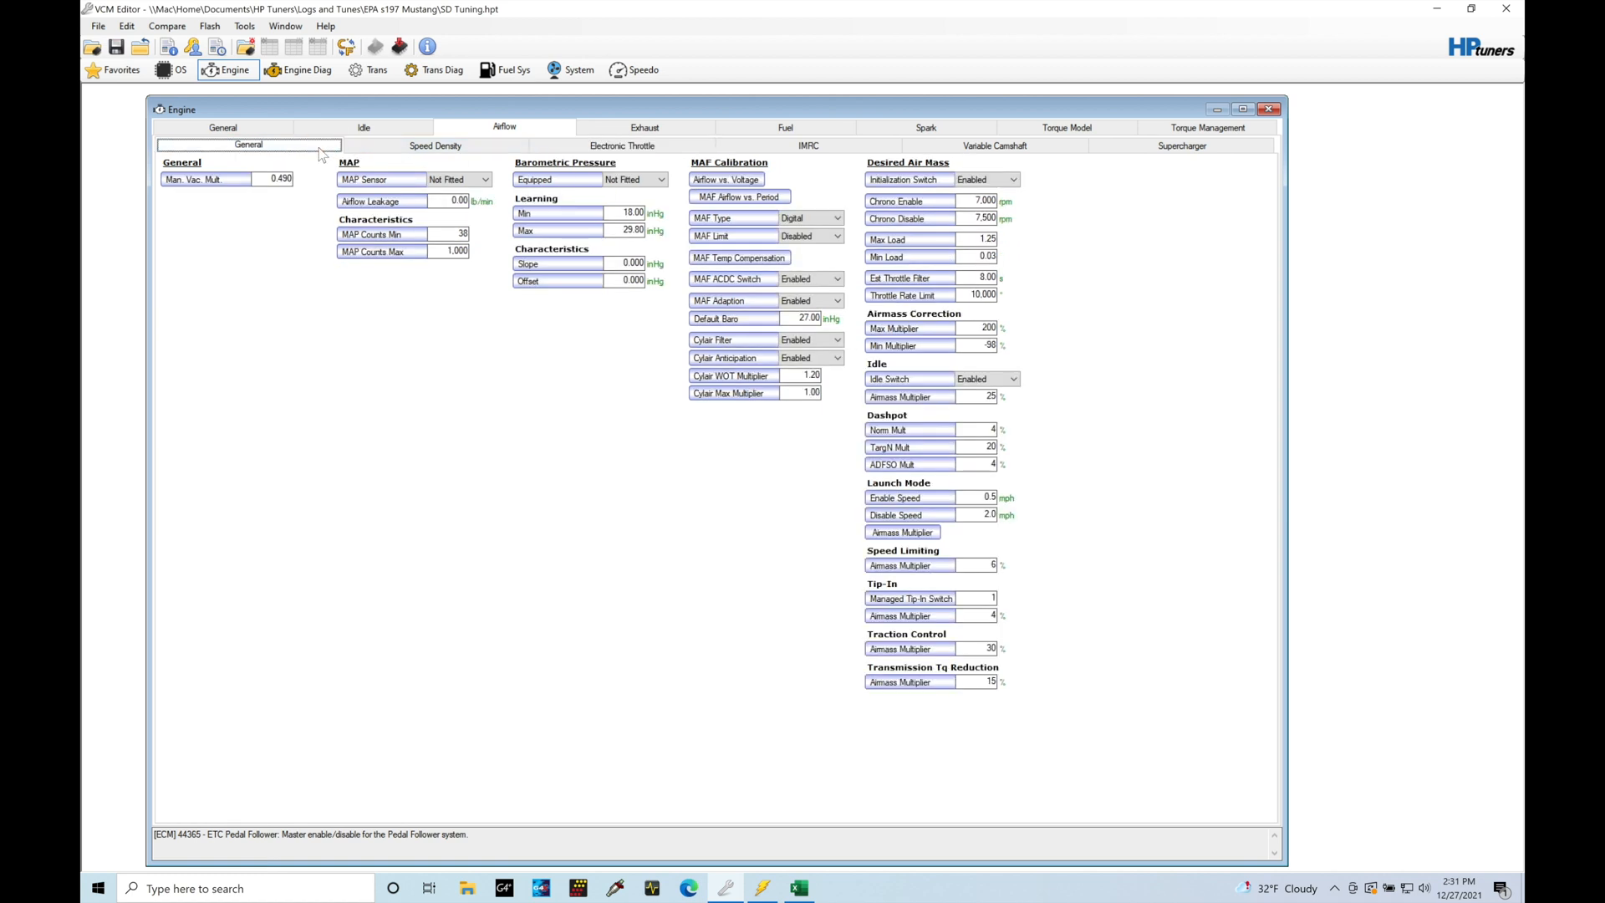